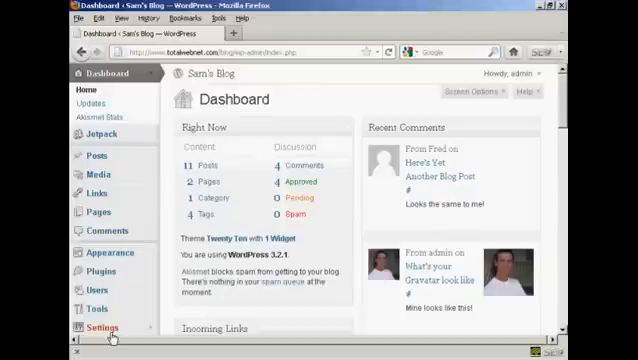
Go to Settings in the admin sidebar to reach General Settings.
click(100, 328)
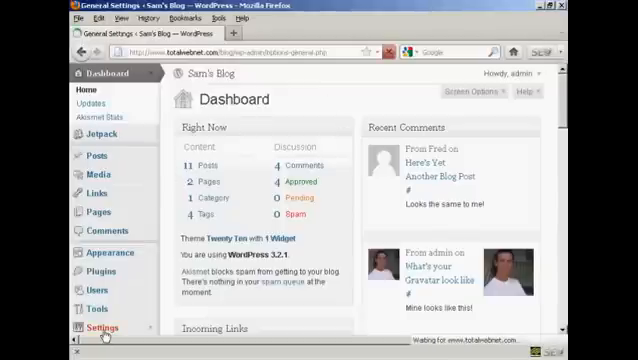
Replace the Site Title 'Sam's Blog' with 'Sam's Amazing New Blog'.
click(104, 328)
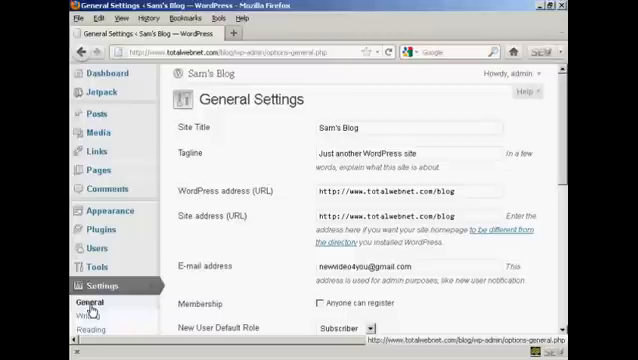
mouse_move(284, 190)
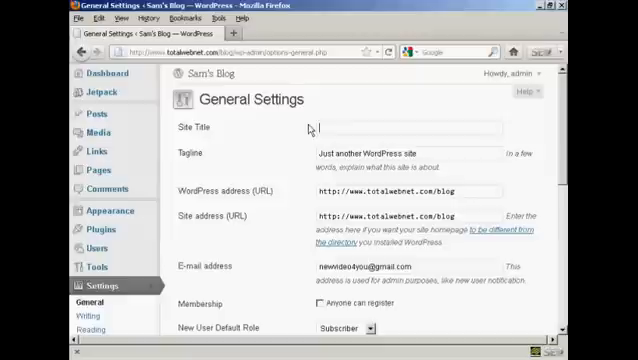
text(Sam)
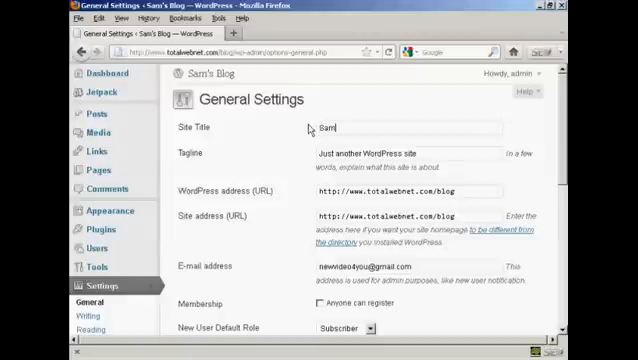
text('s Amazing New)
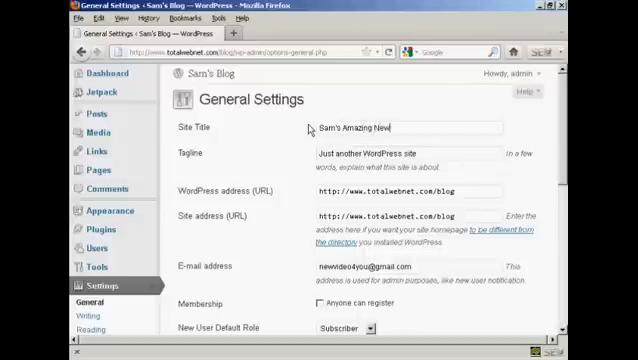
text(Blog)
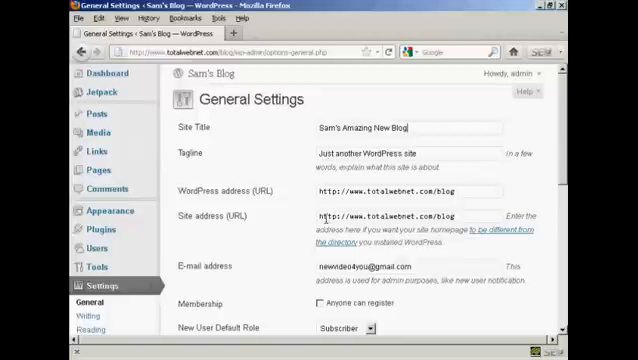
Save the General Settings so the header reads 'Sam's Amazing New Blog'.
scroll(down, 3)
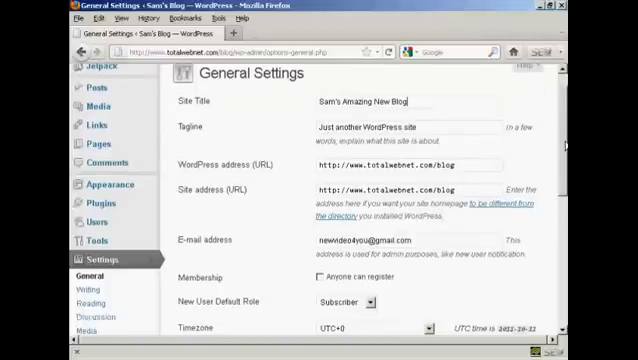
scroll(down, 3)
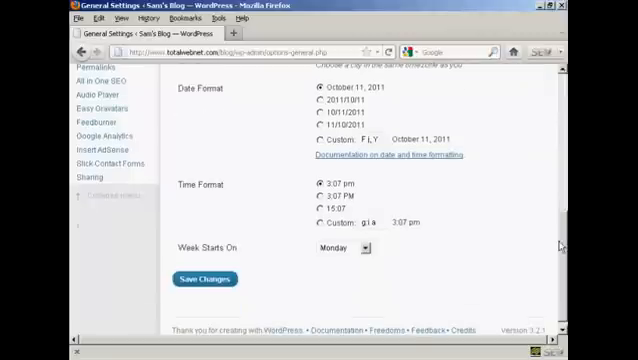
click(204, 278)
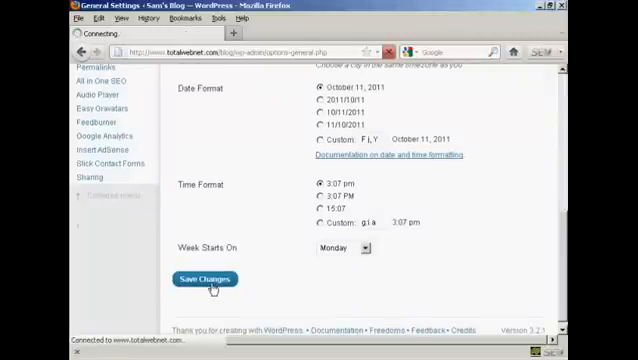
click(204, 278)
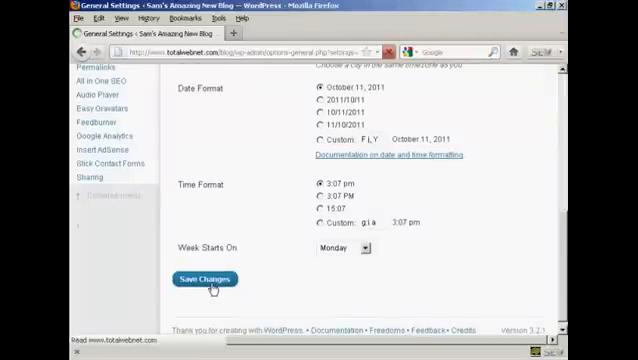
click(202, 278)
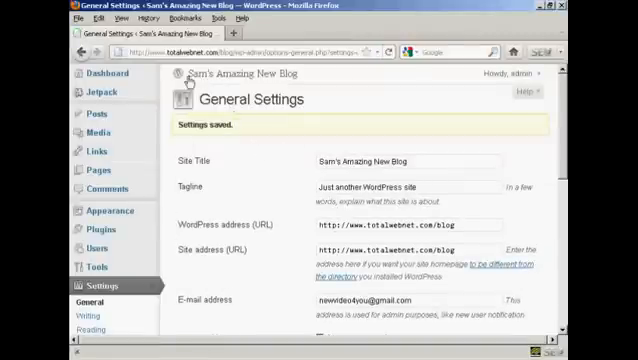
mouse_move(372, 104)
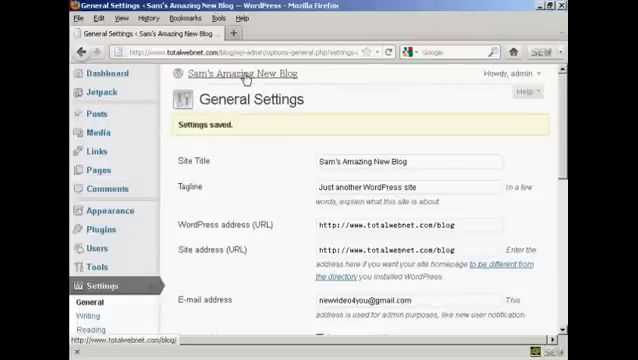
Visit the public front page via the 'Sam's Amazing New Blog' header link.
click(244, 72)
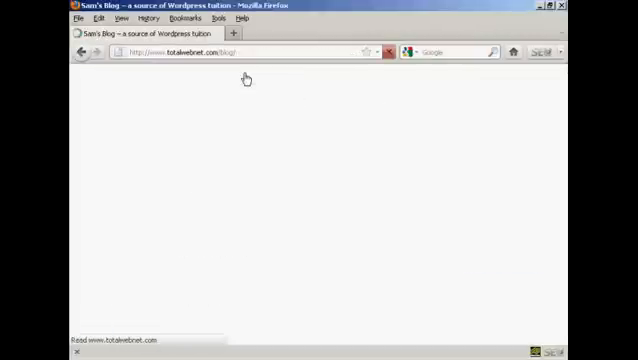